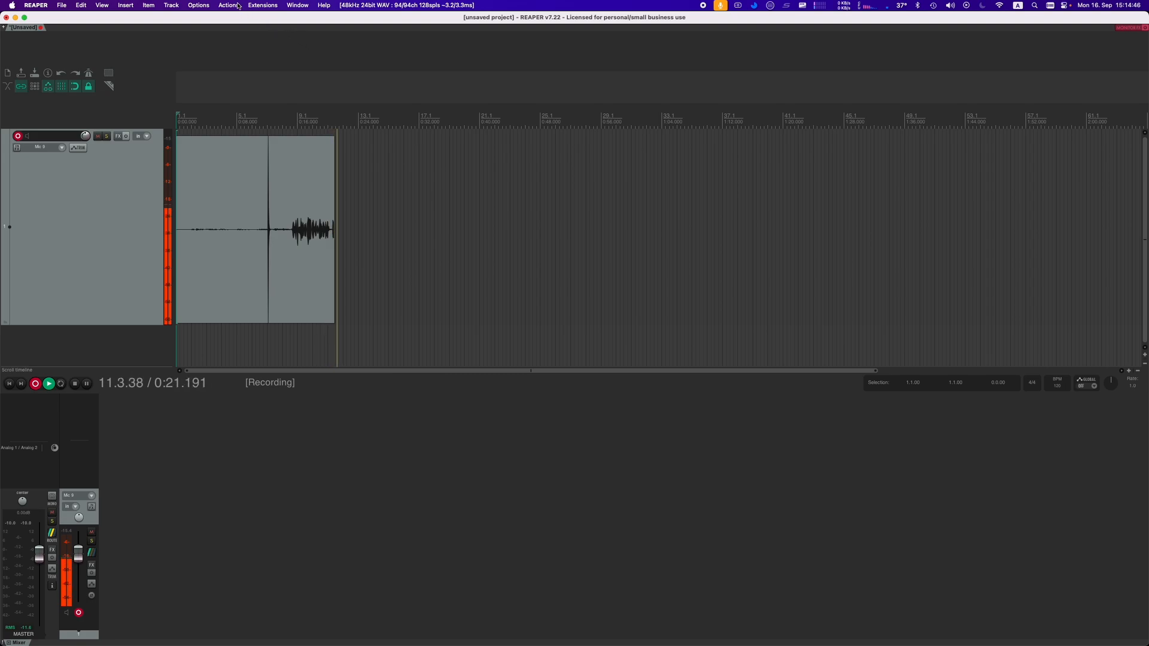
# Drop down the Actions menu showing recently used actions while recording continues
pyautogui.click(228, 4)
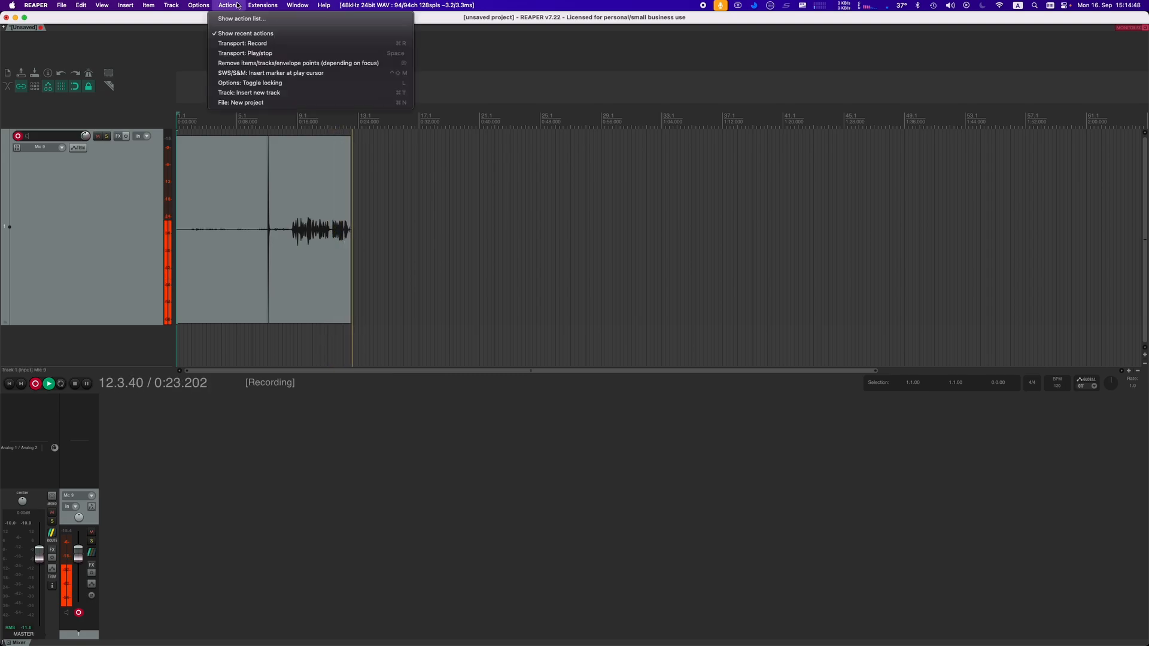
pyautogui.moveTo(249, 18)
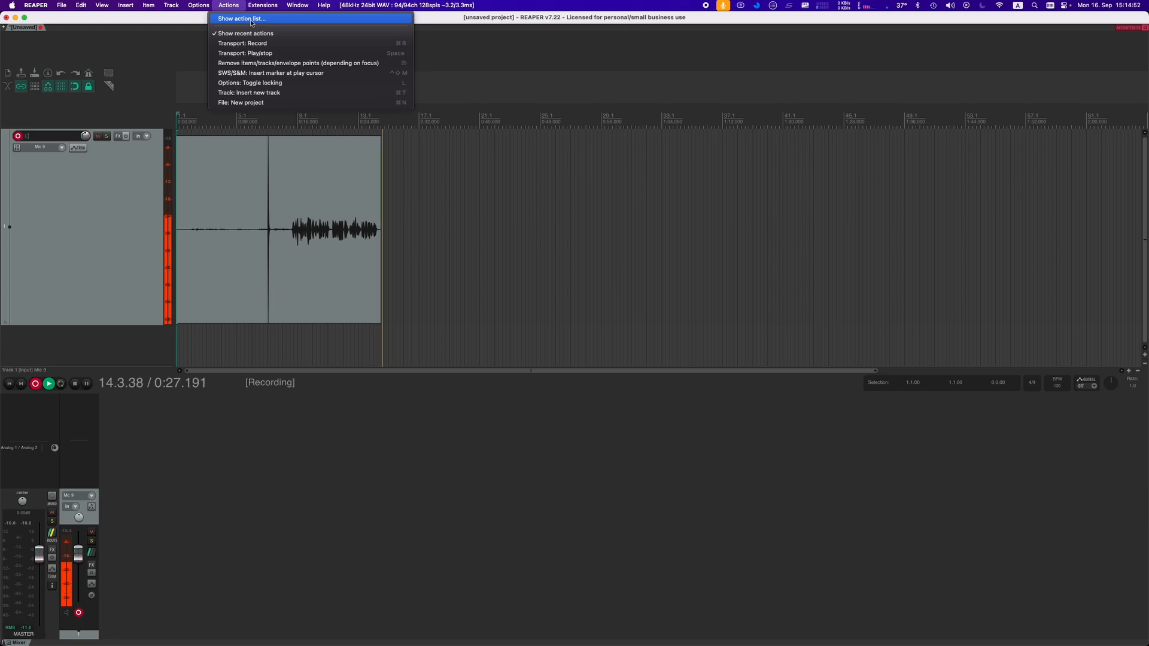
# Show the full Actions list and confirm Show command IDs is enabled in its Options
pyautogui.click(240, 18)
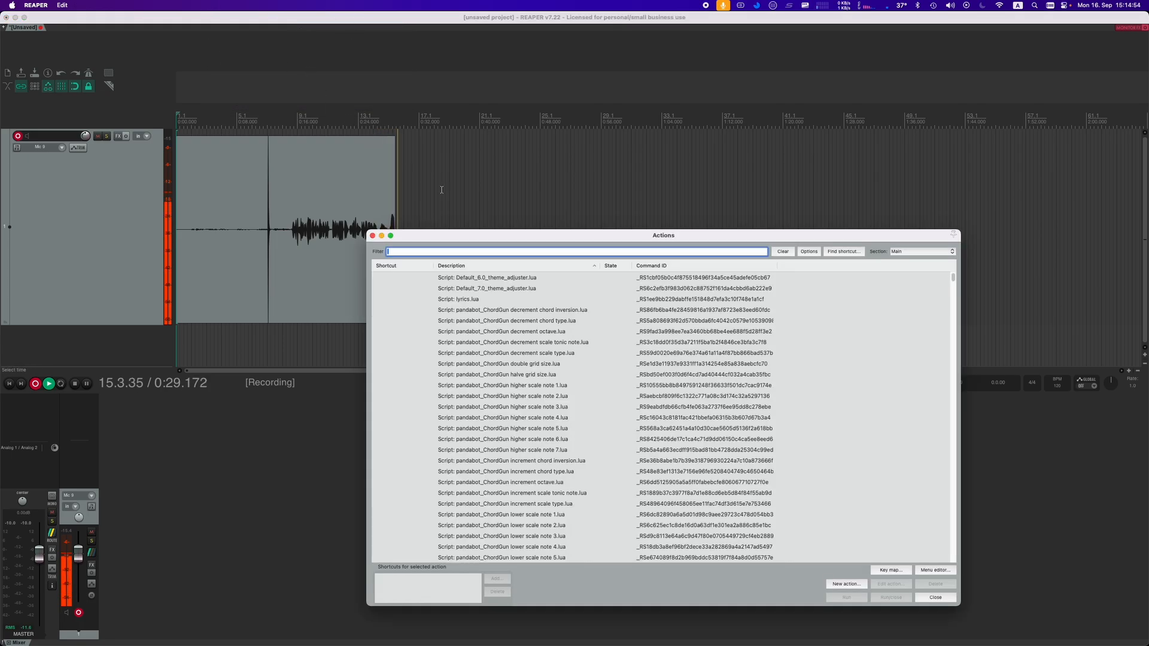
pyautogui.scroll(-3)
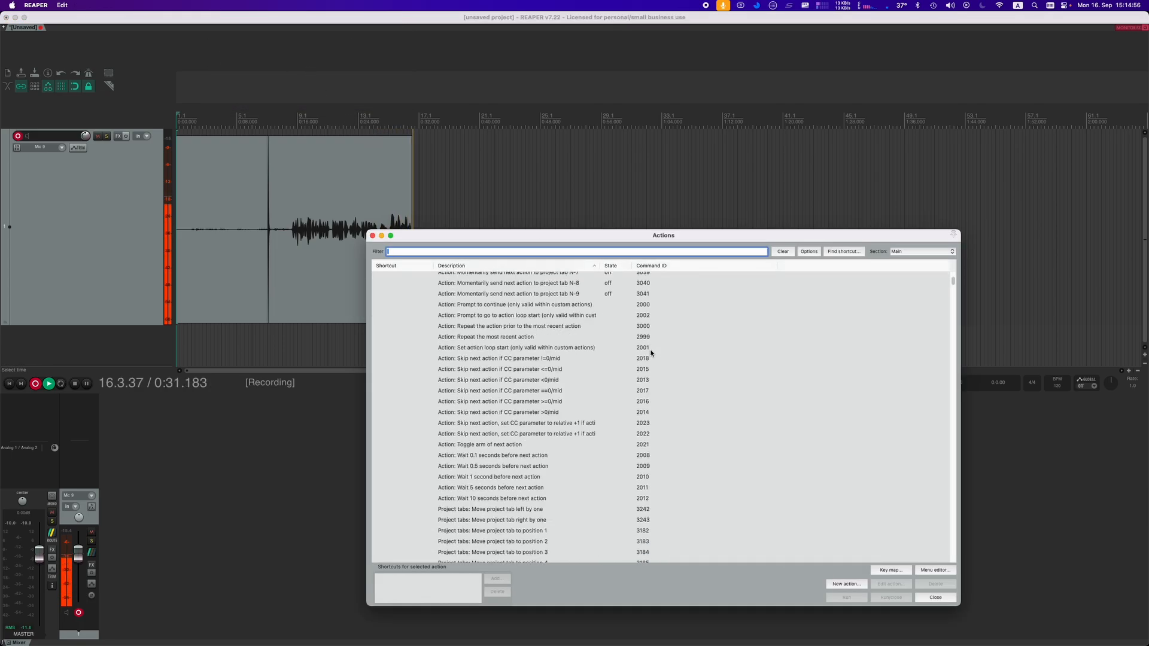
pyautogui.scroll(3)
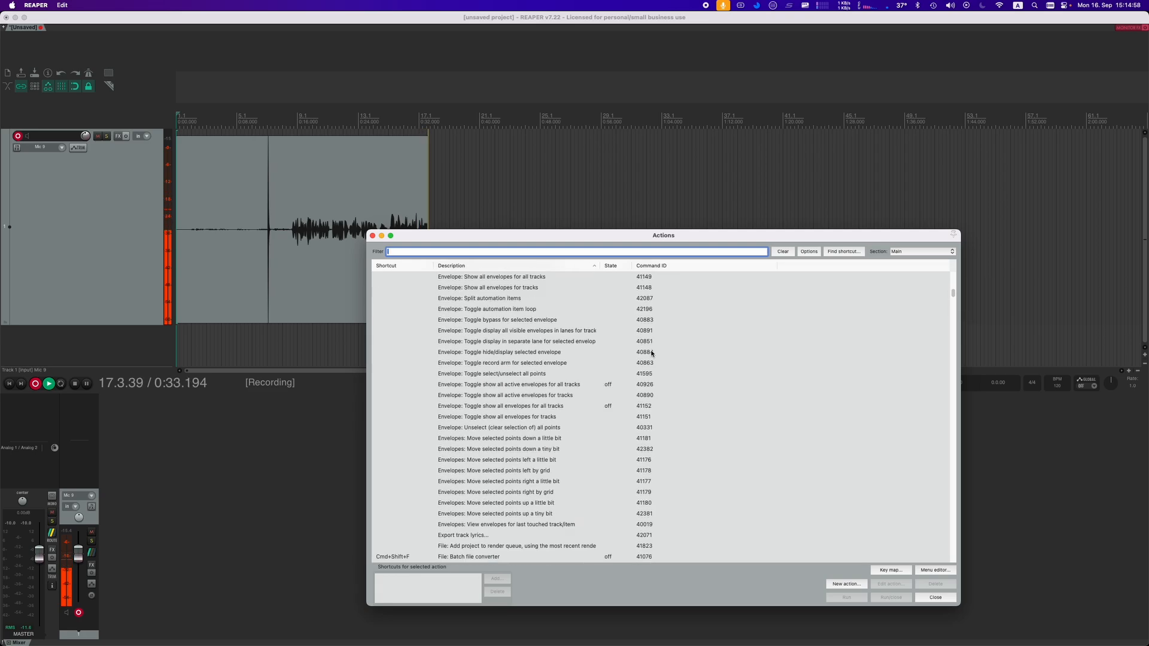
pyautogui.scroll(3)
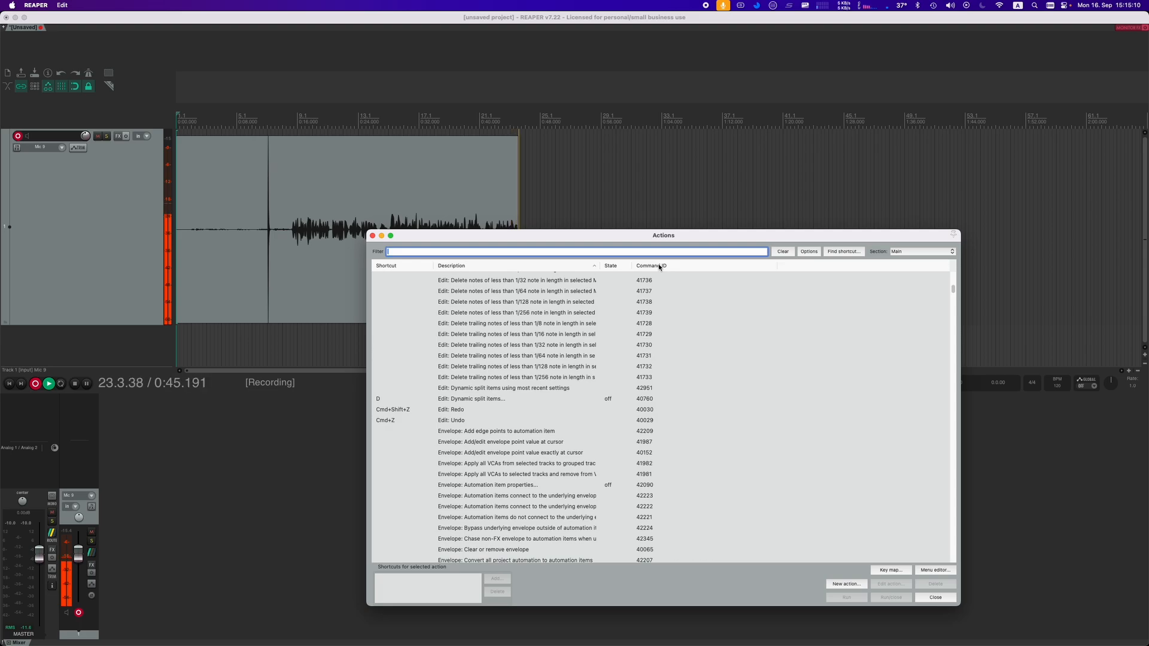
pyautogui.click(809, 251)
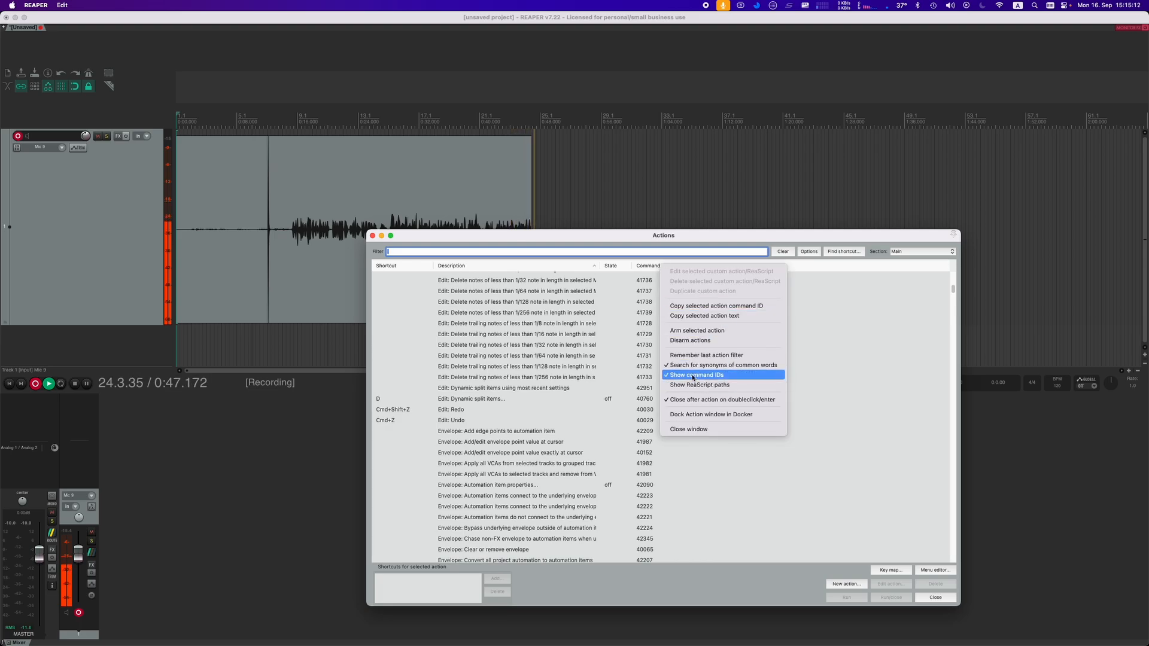
pyautogui.click(697, 374)
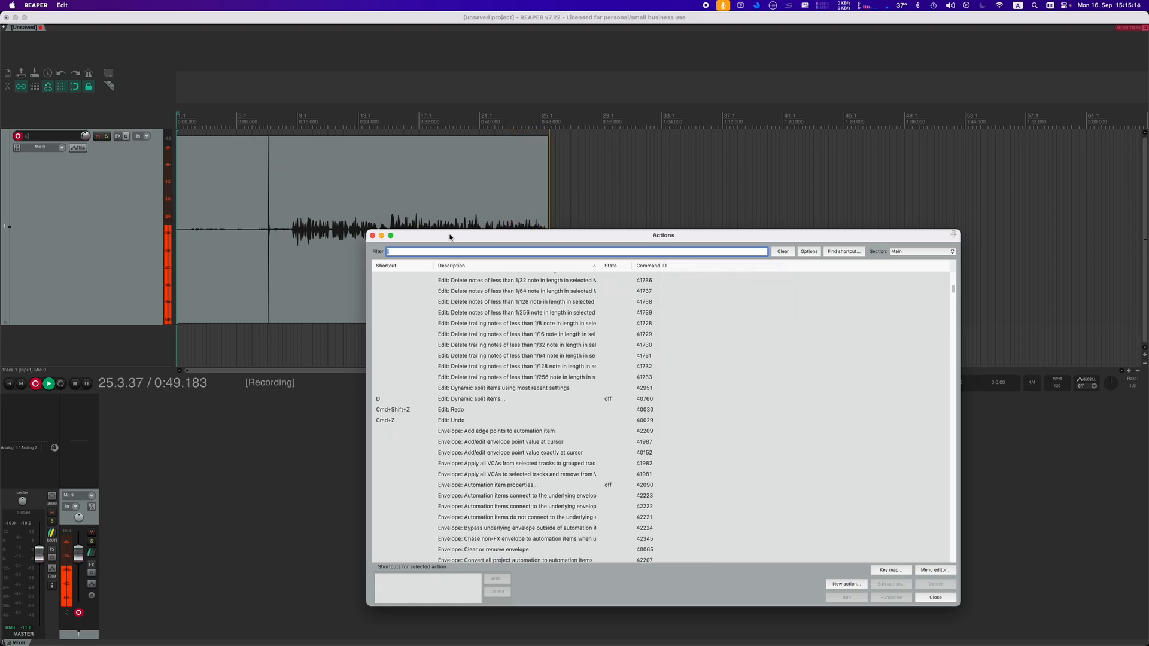
# Filter for 'Insert', select SWS/S&M: Insert marker at play cursor and copy its command ID
pyautogui.write('Insert marker')
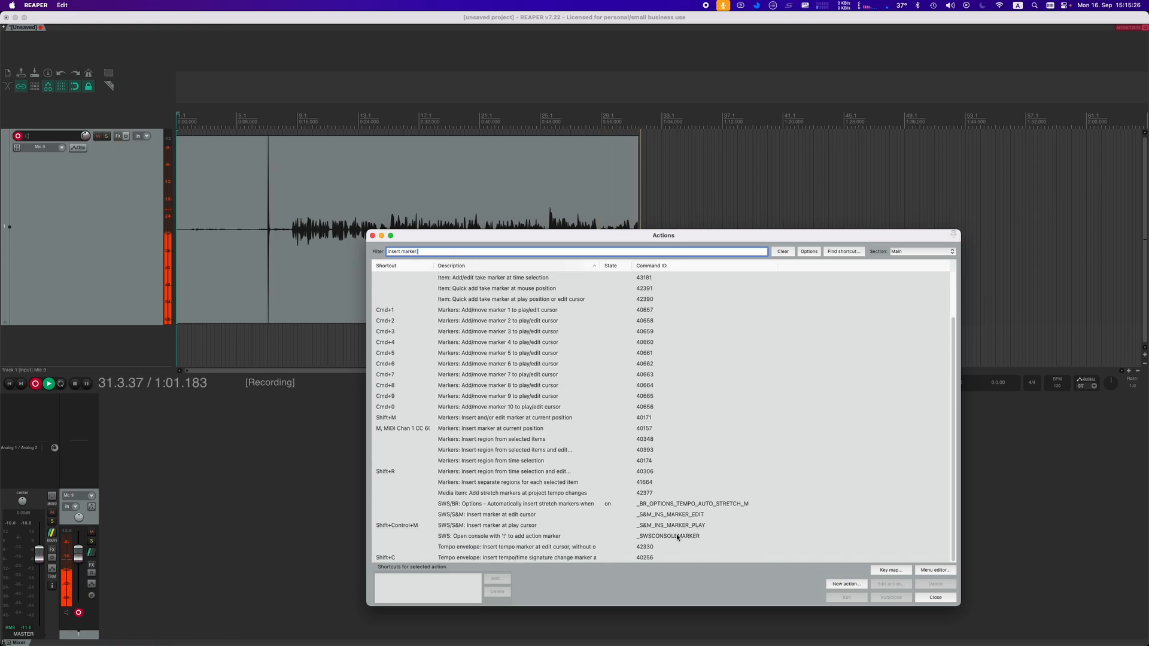
pyautogui.click(487, 525)
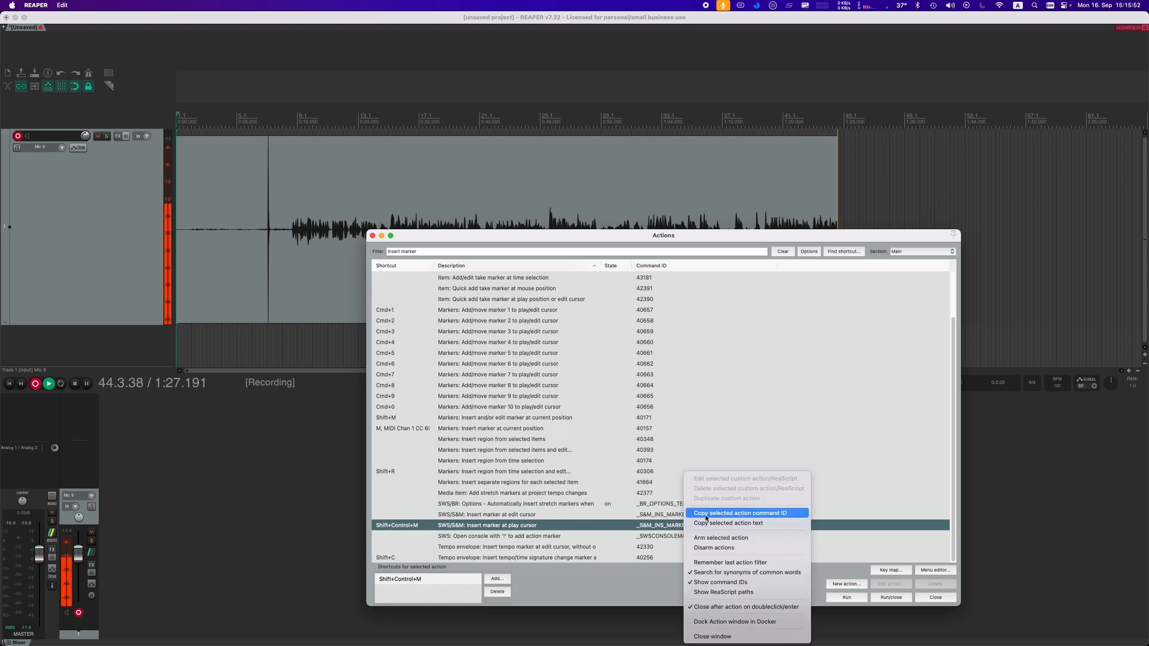
pyautogui.click(739, 514)
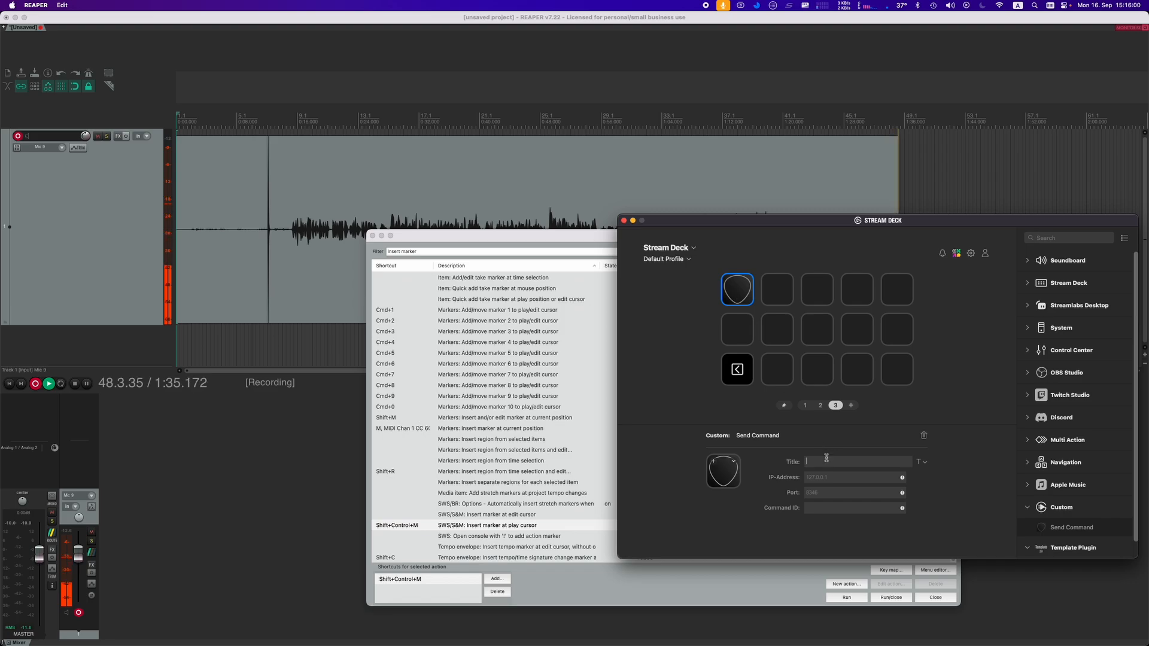
# Title the Send Command key 'Marker' and paste the _S&M_INS_MARKER_PLAY command ID
pyautogui.write('Marker')
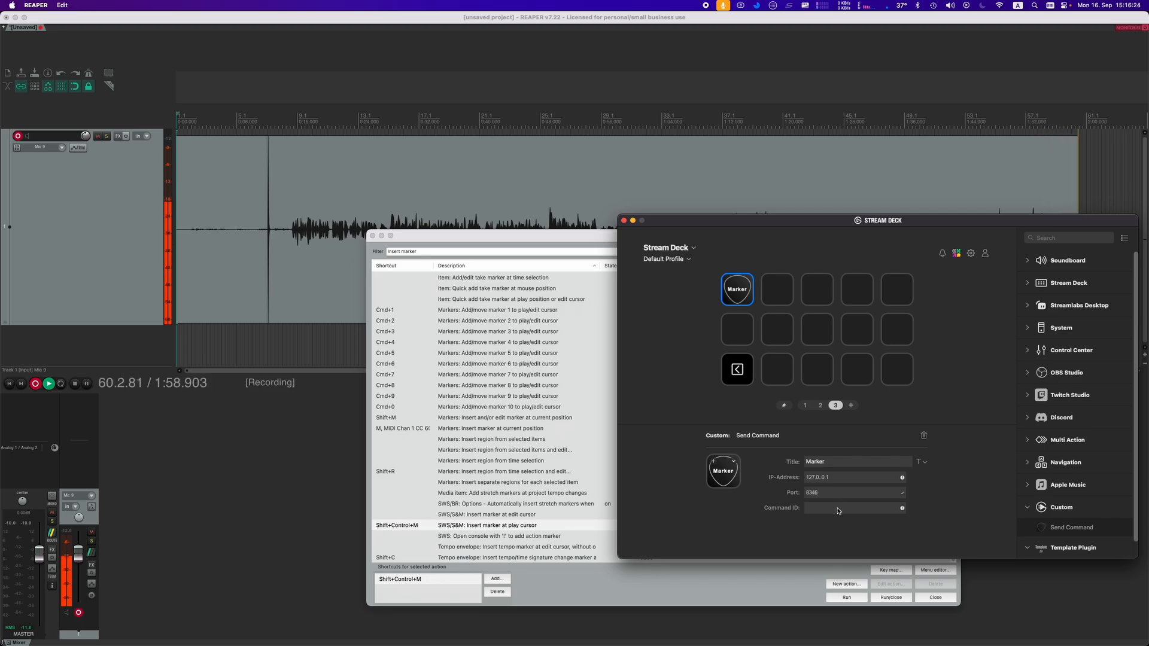
pyautogui.click(853, 508)
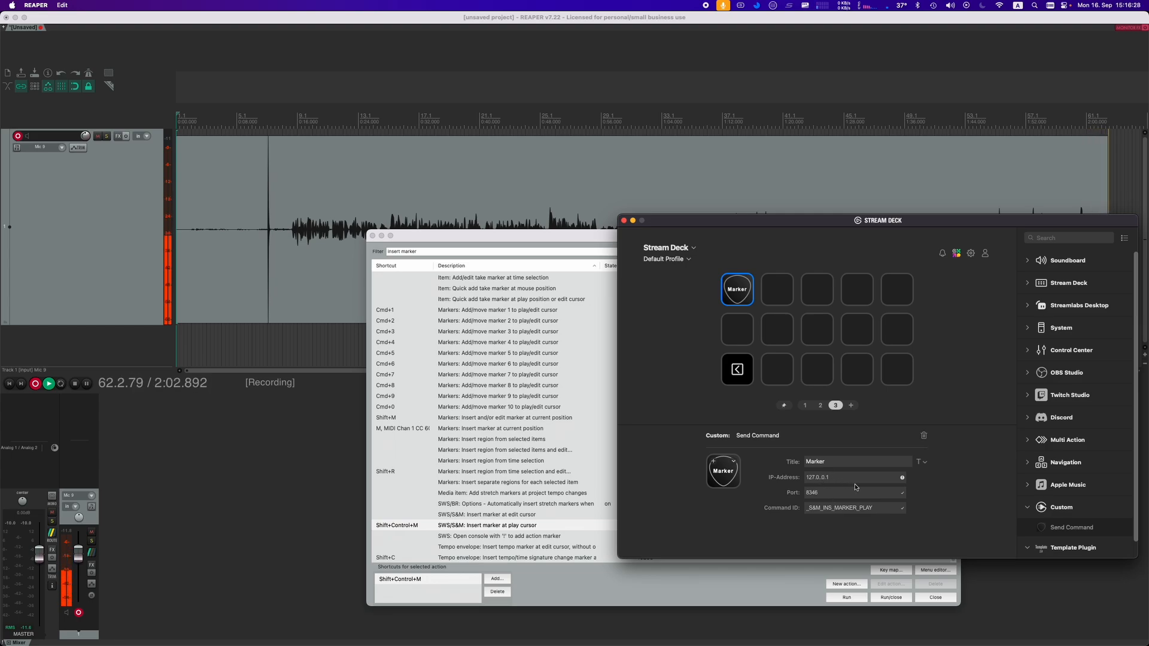
pyautogui.moveTo(924, 502)
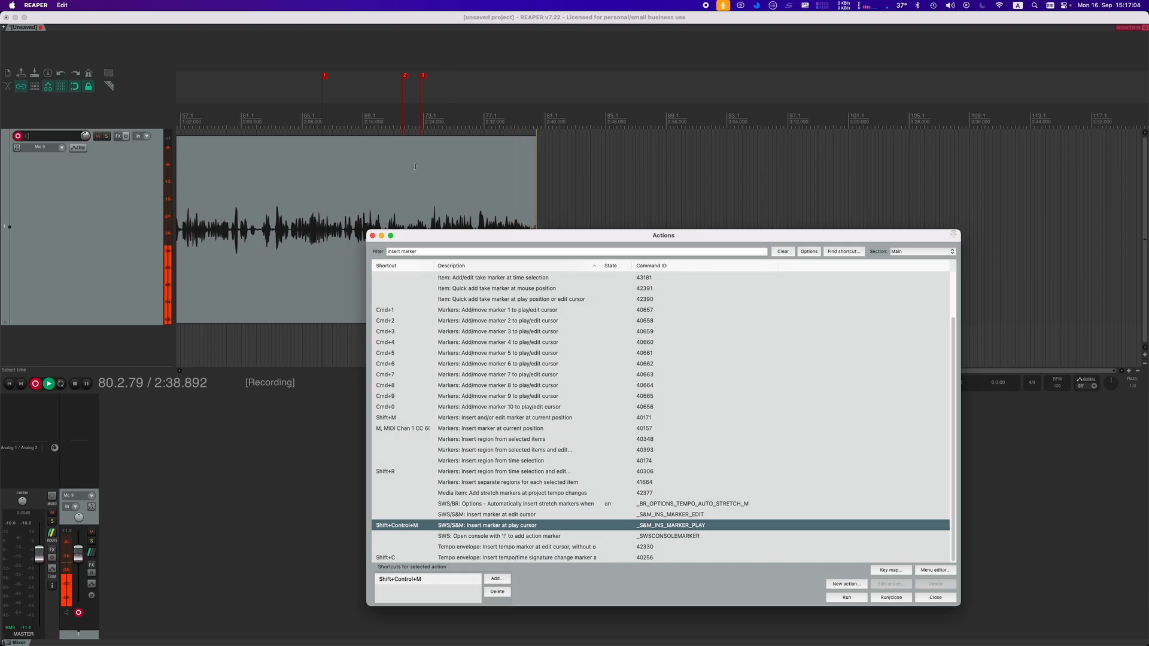
# Head into REAPER Preferences toward the Control/OSC/web page
pyautogui.click(61, 4)
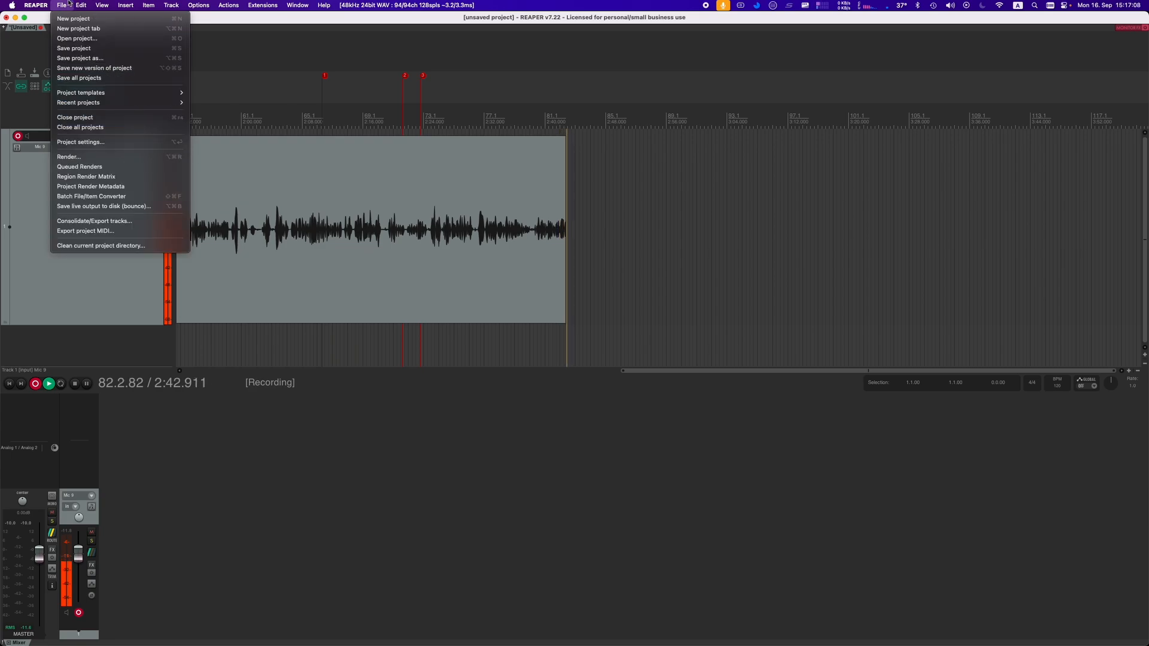
pyautogui.moveTo(103, 206)
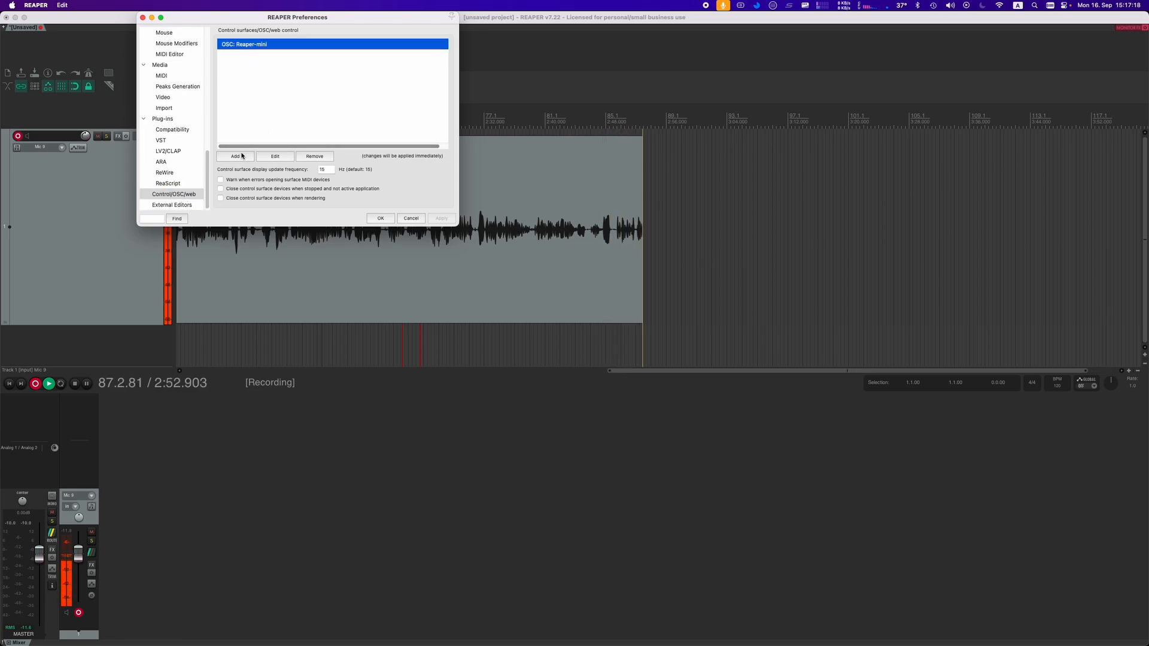
# Edit the OSC: Reaper-mini device to show its Control Surface Settings with listen port 8346
pyautogui.click(274, 155)
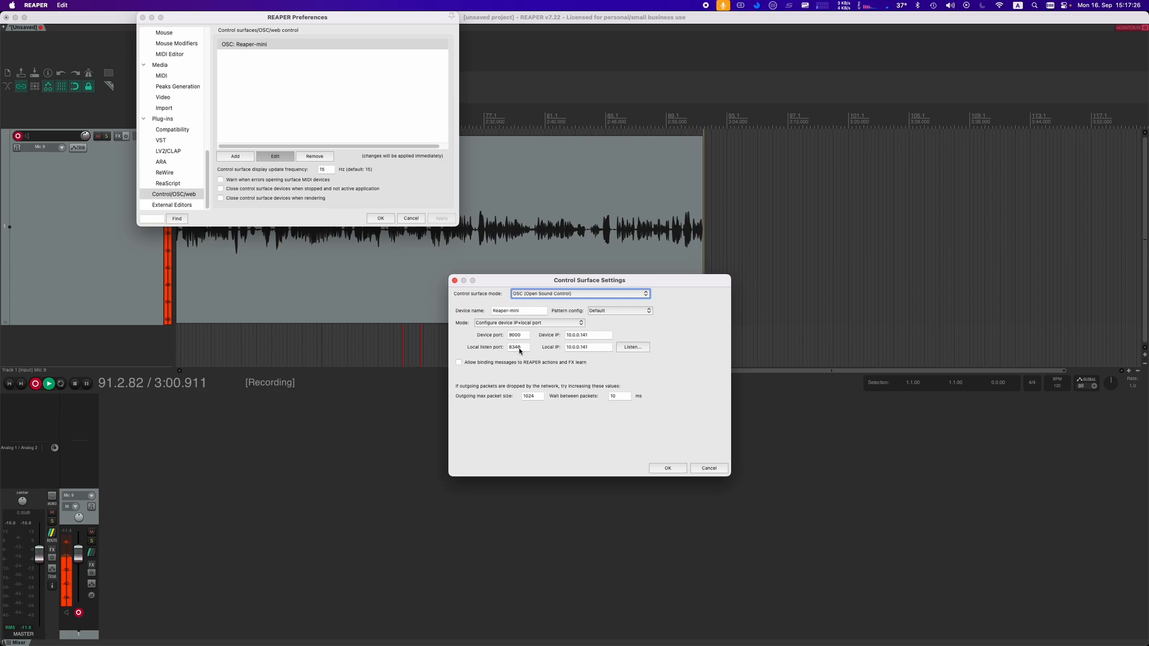
pyautogui.moveTo(524, 347)
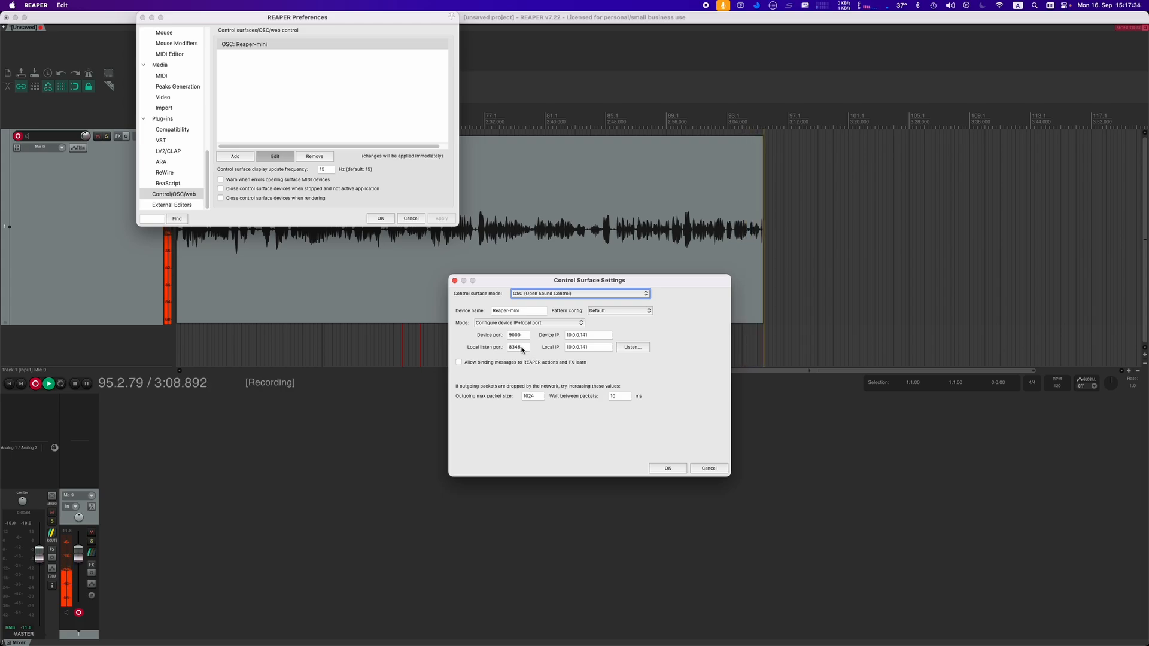
# Listen on port 8346, see _S&M_INS_MARKER_PLAY arrive adding marker 4, then close the listener
pyautogui.click(632, 347)
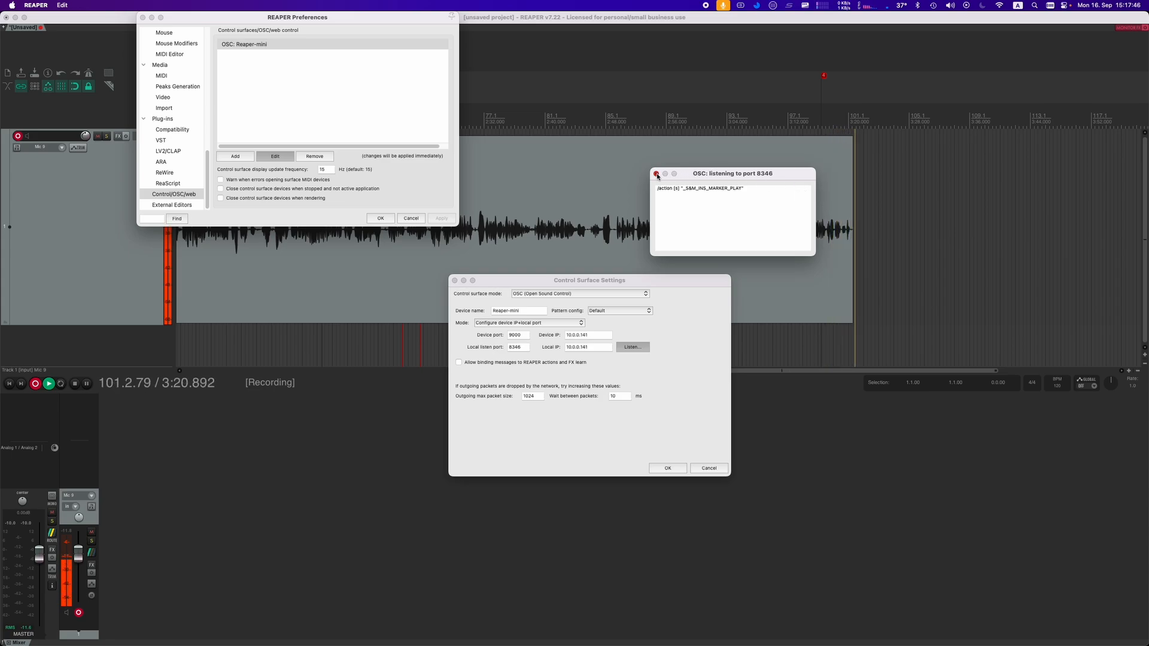
pyautogui.click(656, 174)
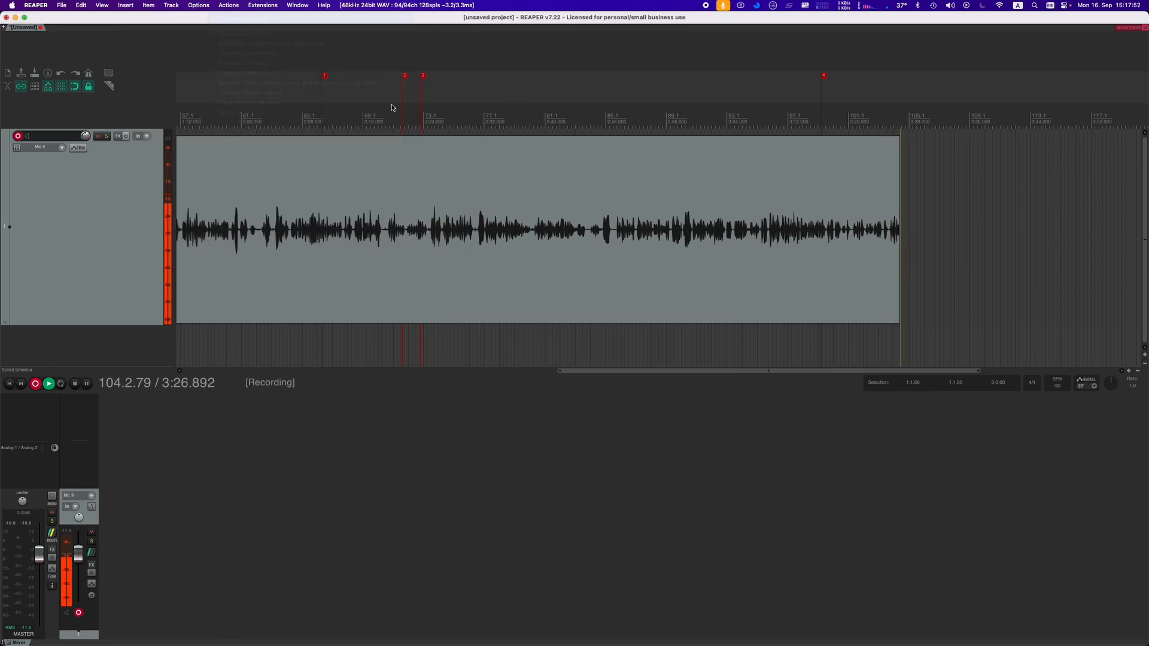
# Reopen the full Actions list and scroll down through the item-property actions
pyautogui.click(227, 5)
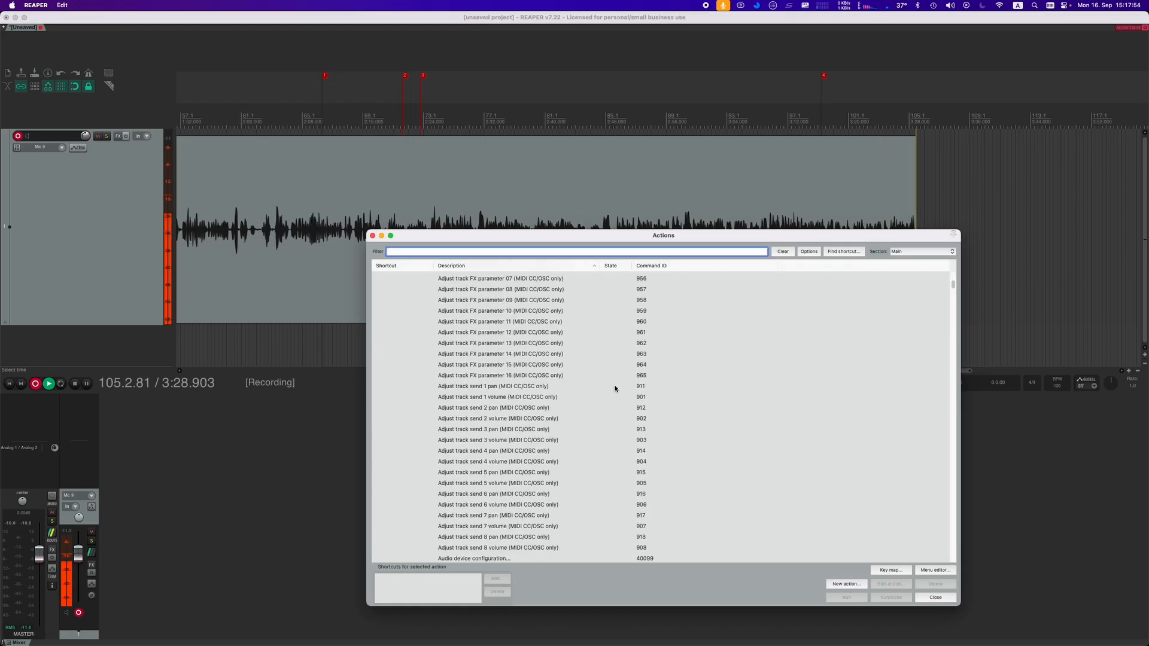
pyautogui.scroll(3)
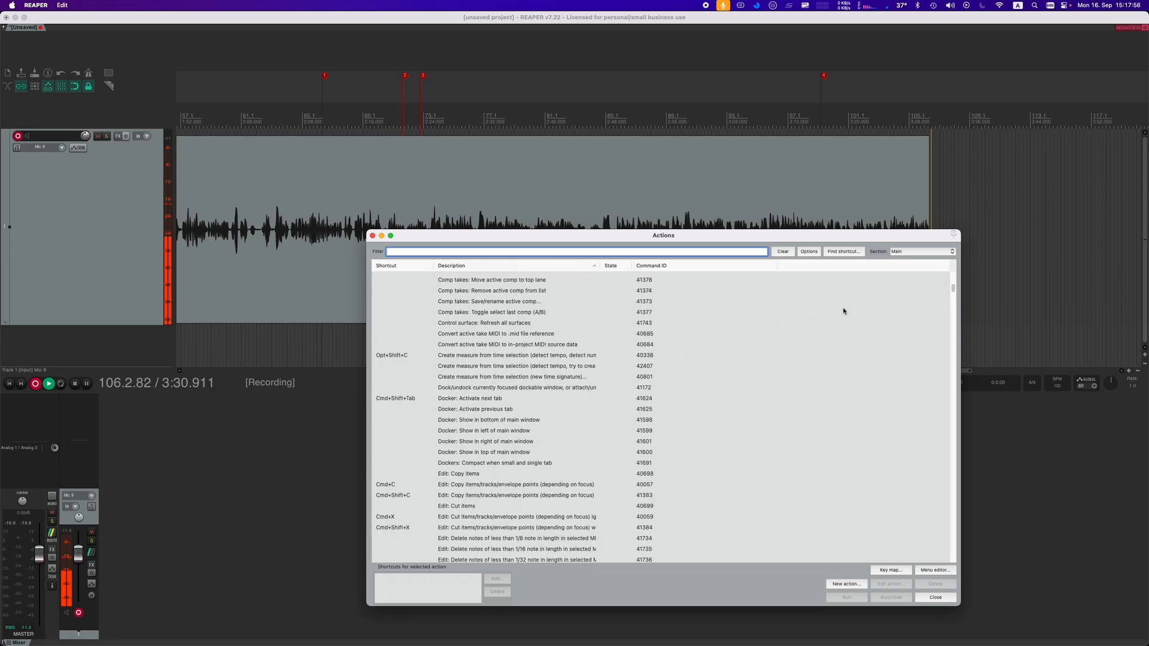
pyautogui.scroll(-3)
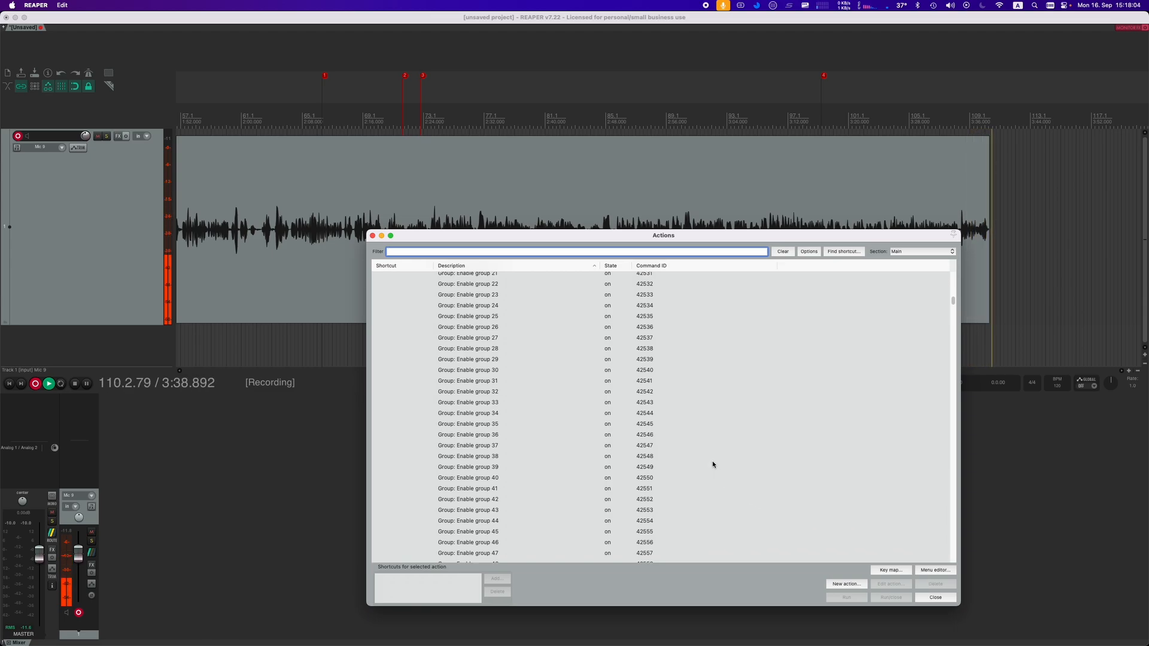
pyautogui.moveTo(700, 455)
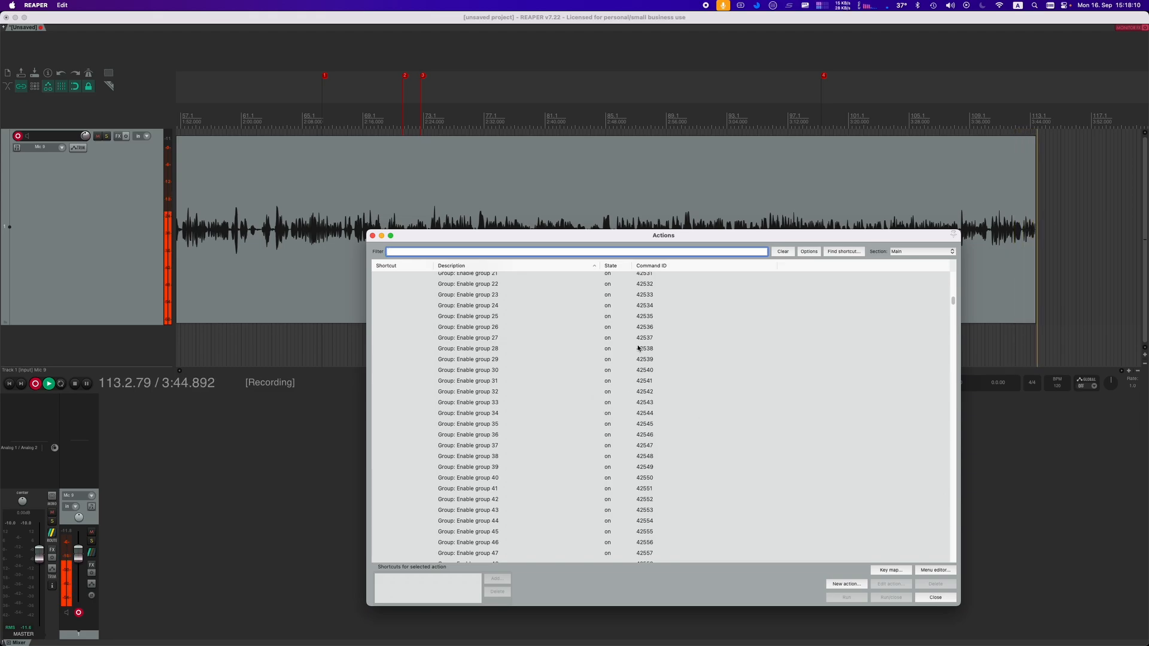
pyautogui.scroll(-3)
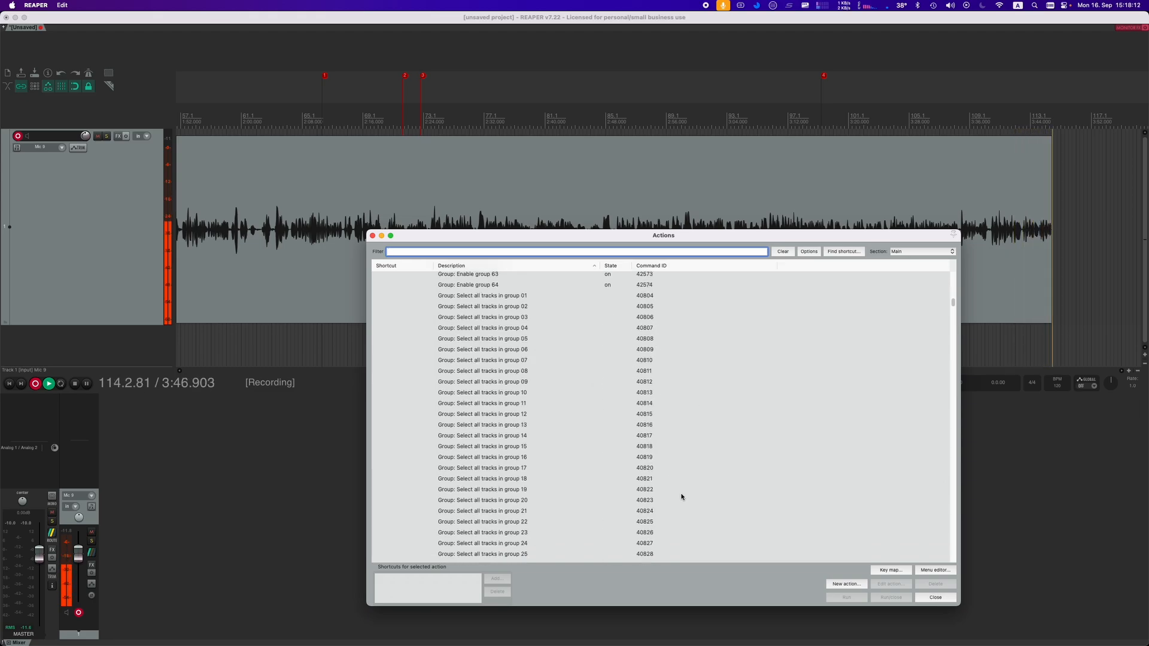
pyautogui.scroll(-3)
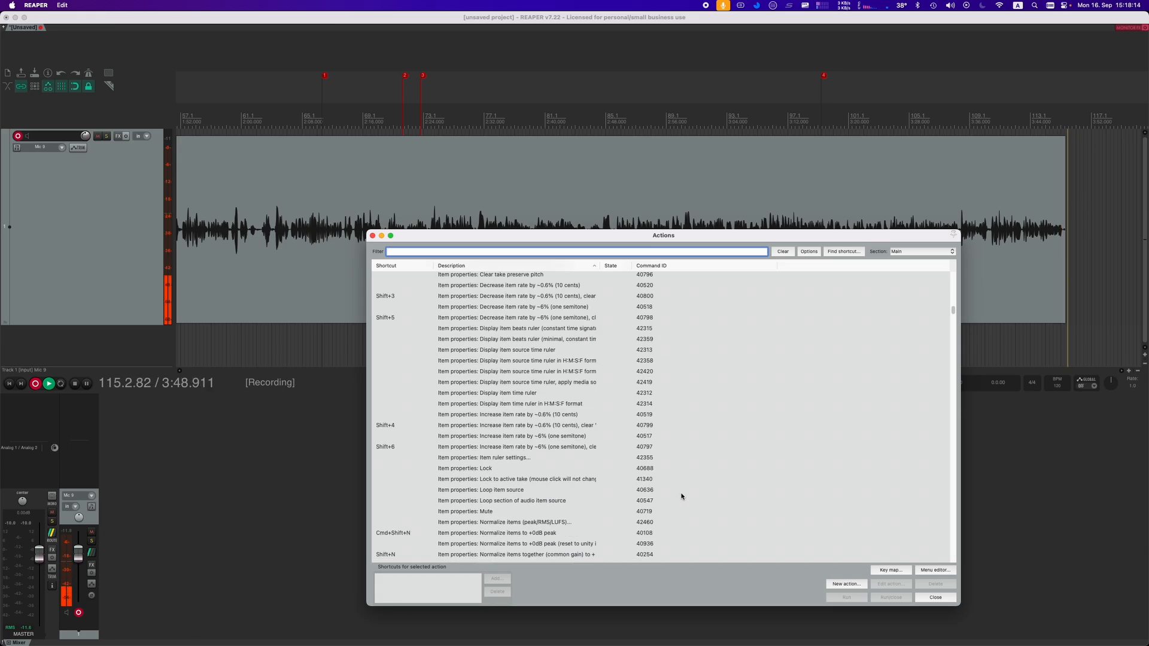
pyautogui.scroll(-3)
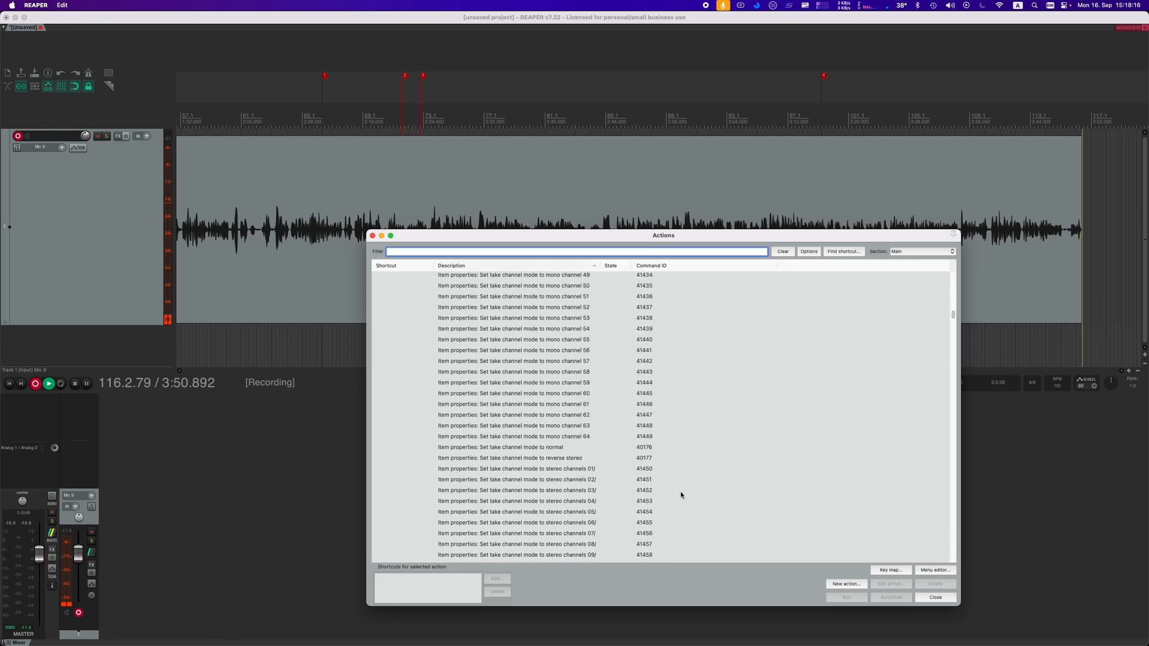